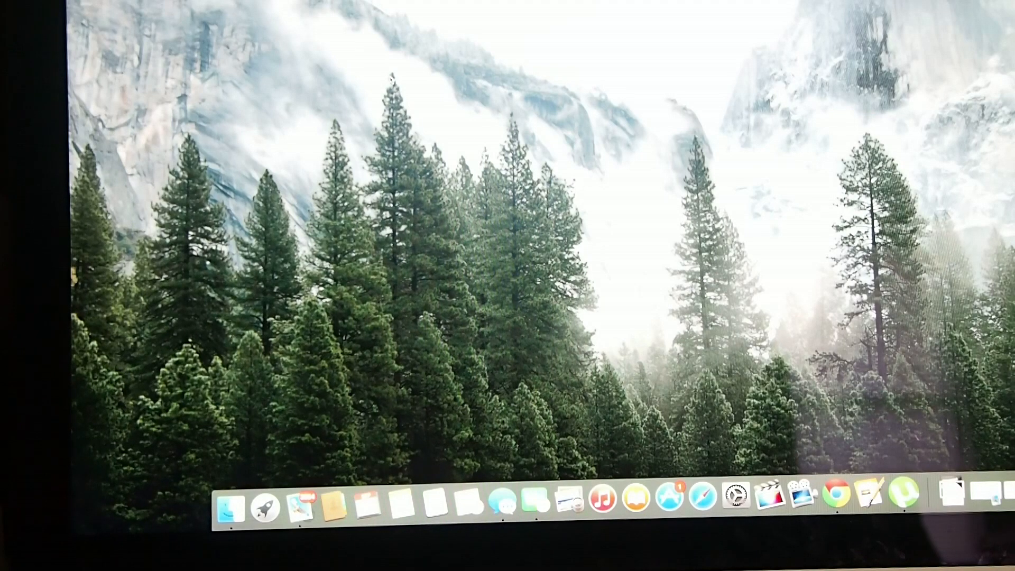
mouse_move(400, 397)
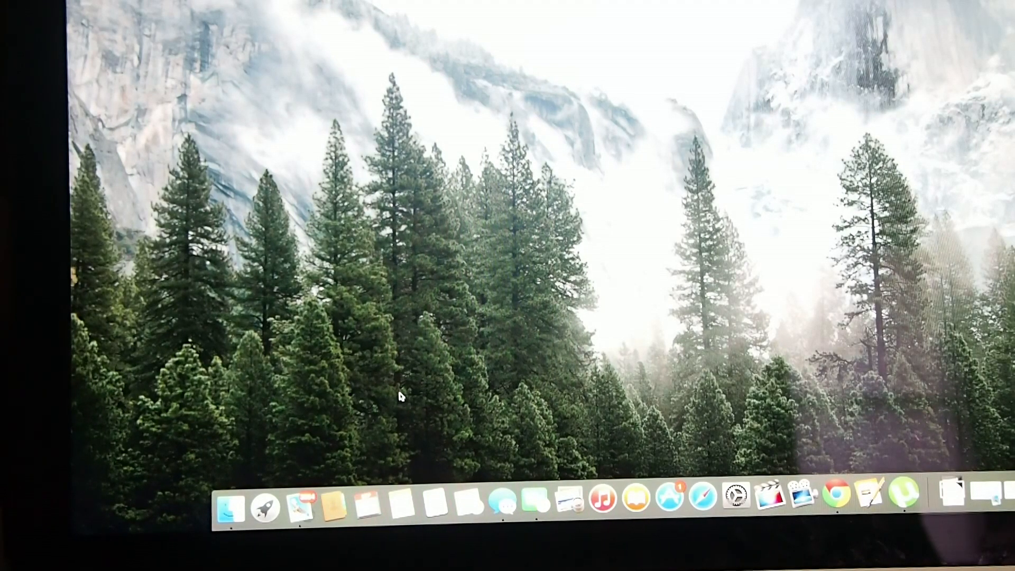
mouse_move(300, 507)
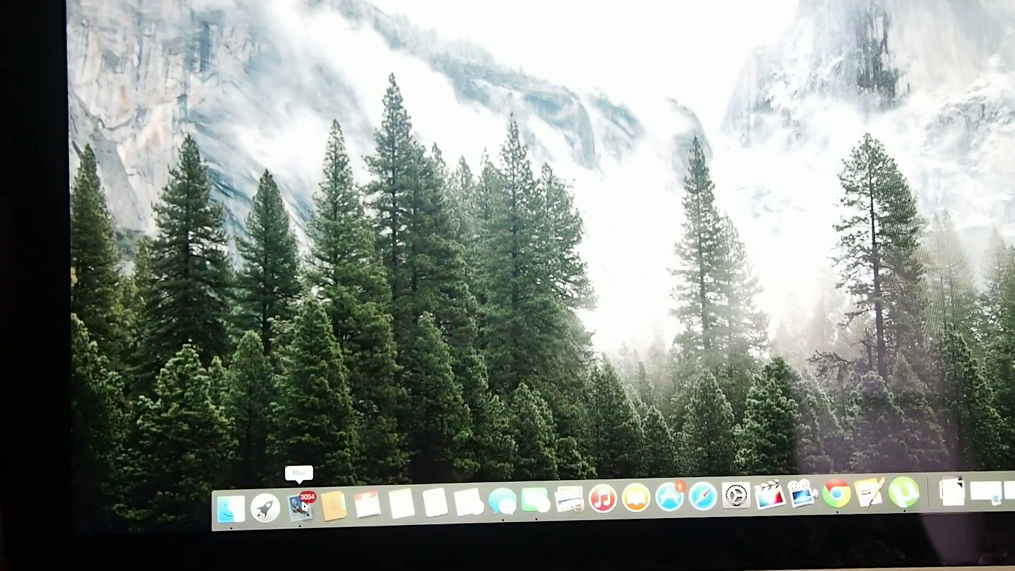
Step: Launch Mail from the Dock so its message window opens over the desktop
click(299, 505)
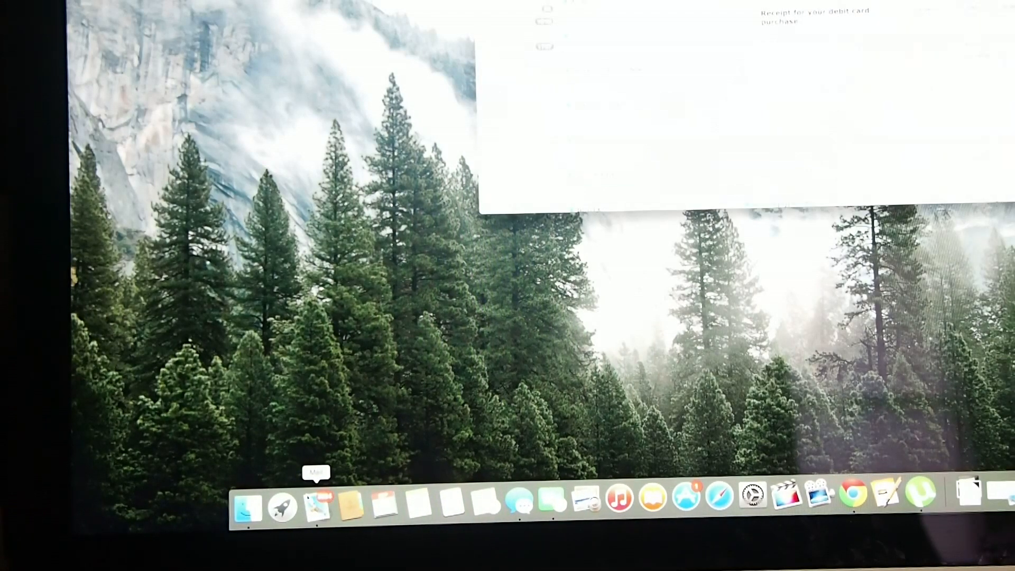